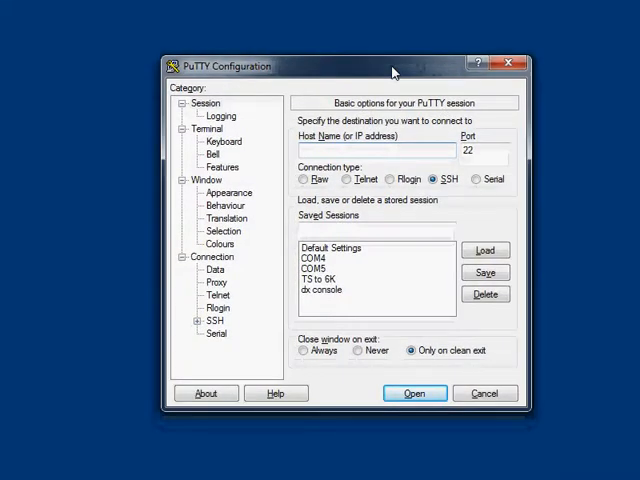
# - Connect to the switch at 192.168.1.2 over Telnet
pyautogui.click(346, 179)
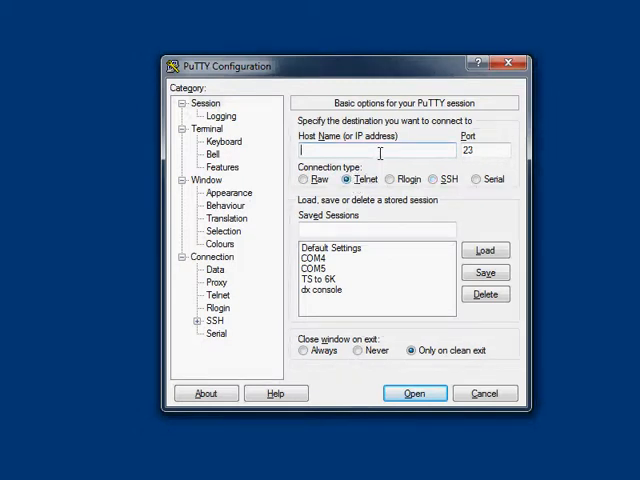
pyautogui.write('192.168.1.')
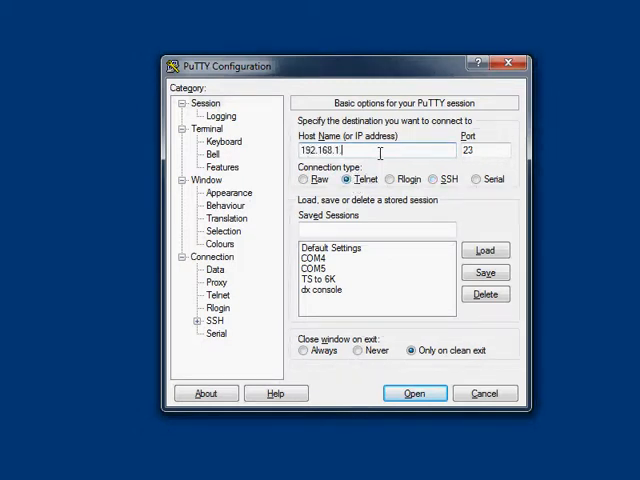
pyautogui.click(413, 393)
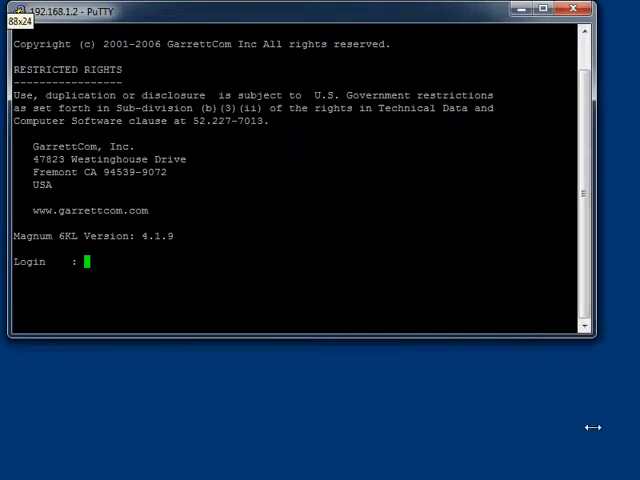
# - Enlarge the terminal window and log in to the switch as manager
pyautogui.moveTo(610, 338); pyautogui.dragTo(632, 470)
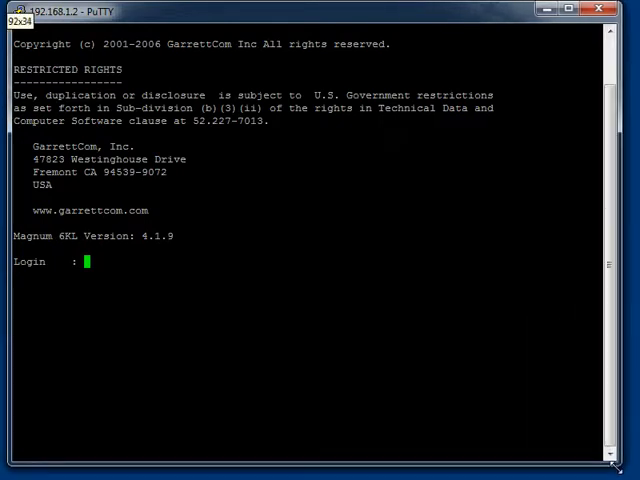
pyautogui.write('m')
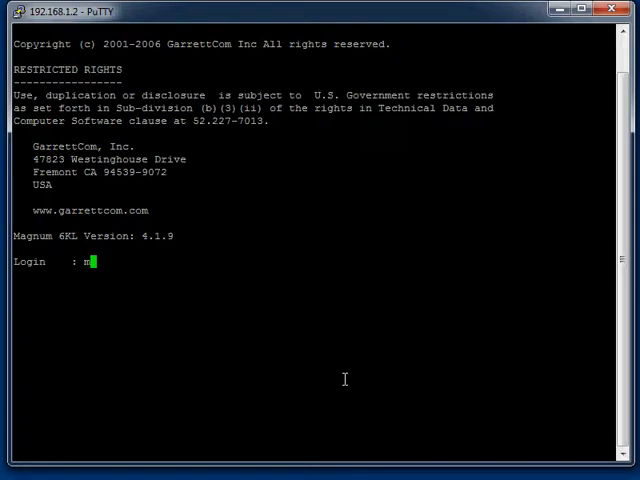
pyautogui.write('anager')
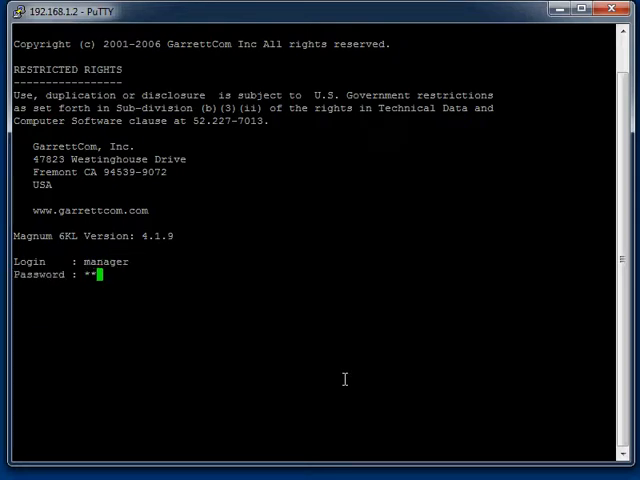
pyautogui.write('***')
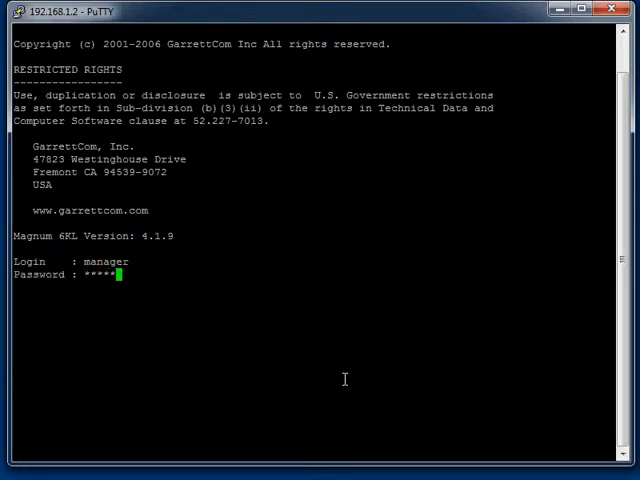
pyautogui.press('Return')
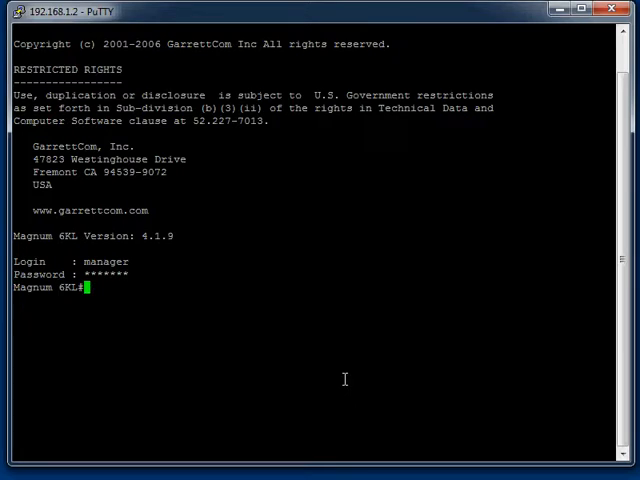
# - Run 'show secrets' and begin typing the 'show config' command
pyautogui.write('show')
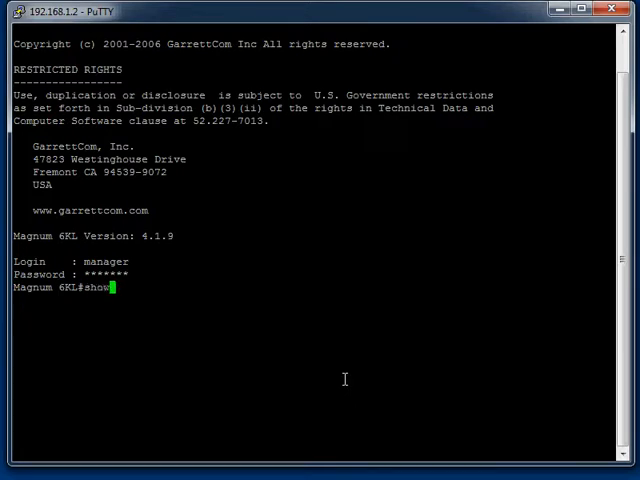
pyautogui.write('secret')
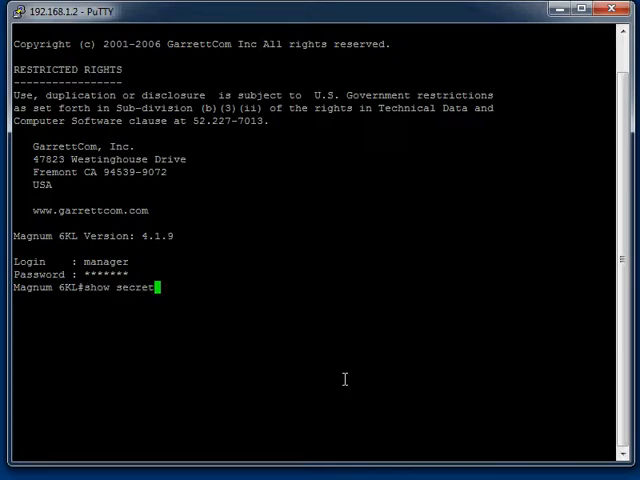
pyautogui.press('Return')
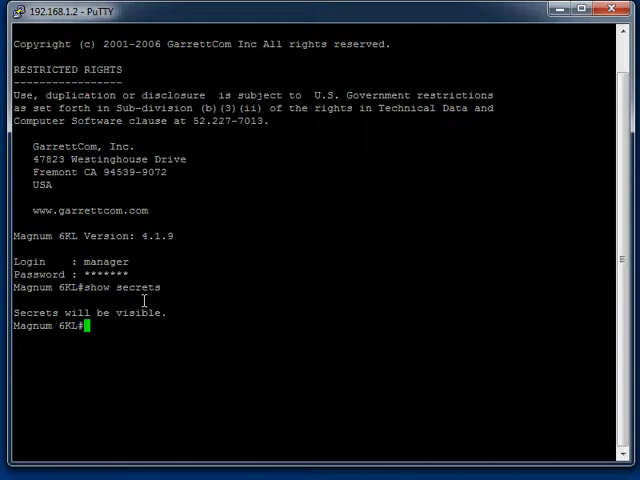
pyautogui.write('show config')
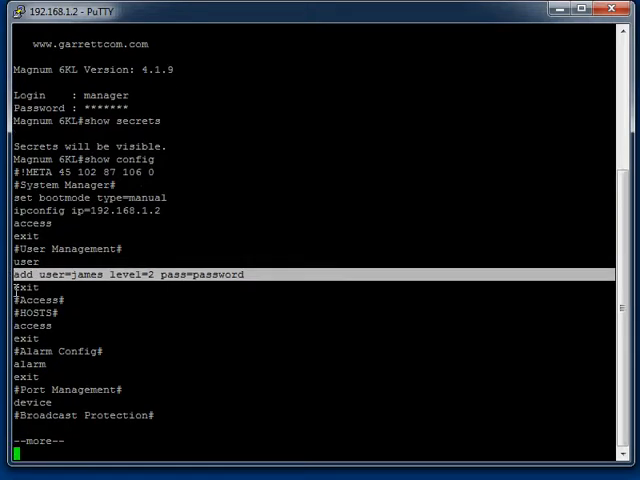
# - Display the configuration with 'show config' and then 'show config script'
pyautogui.write('show config sc')
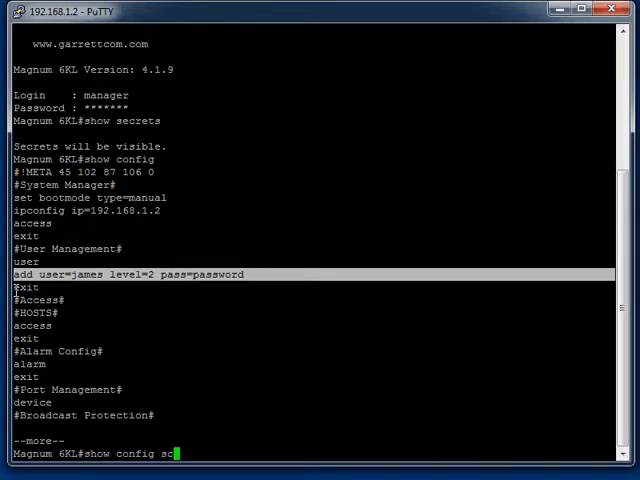
pyautogui.write('ript')
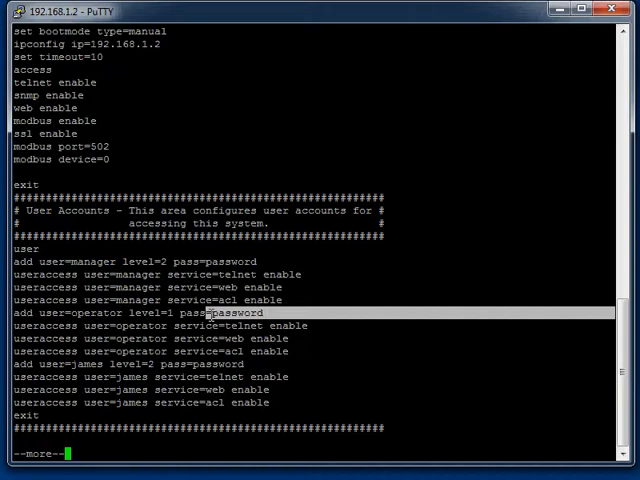
# - Check the Tftpd32 server, then list the tftp command options with 'tftp ?'
pyautogui.click(15, 471)
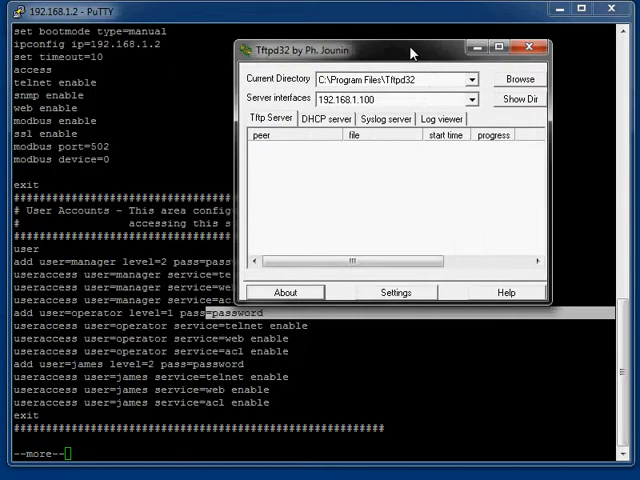
pyautogui.click(531, 46)
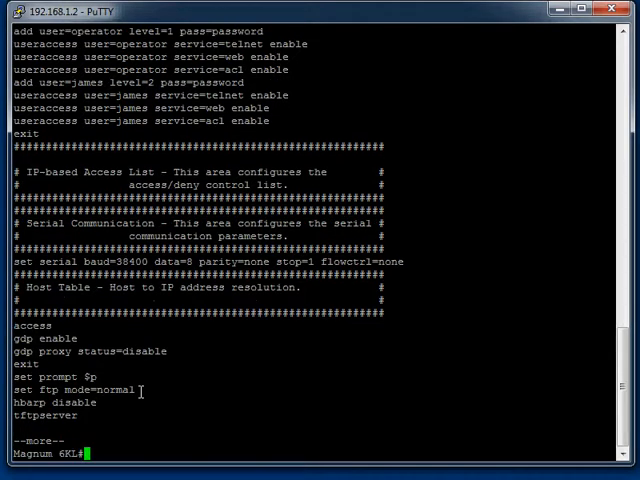
pyautogui.write('tftp ?')
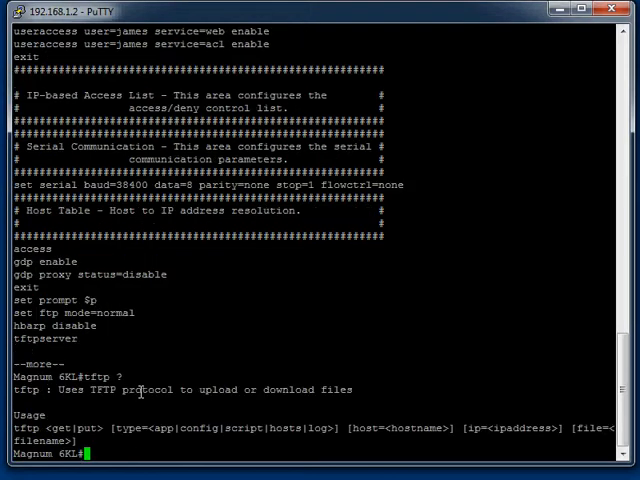
pyautogui.write('tftp ?')
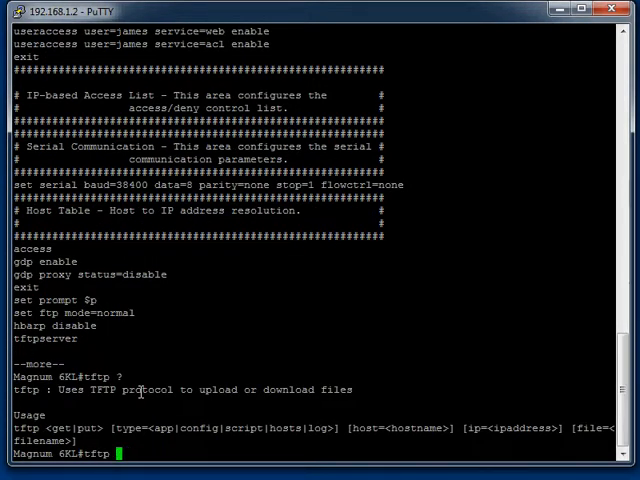
# - Export the config to 192.168.1.100 as james123config and confirm with Y
pyautogui.write('put')
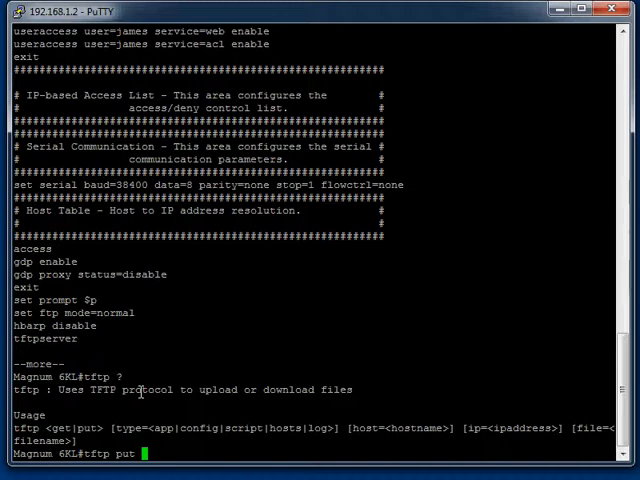
pyautogui.write('type')
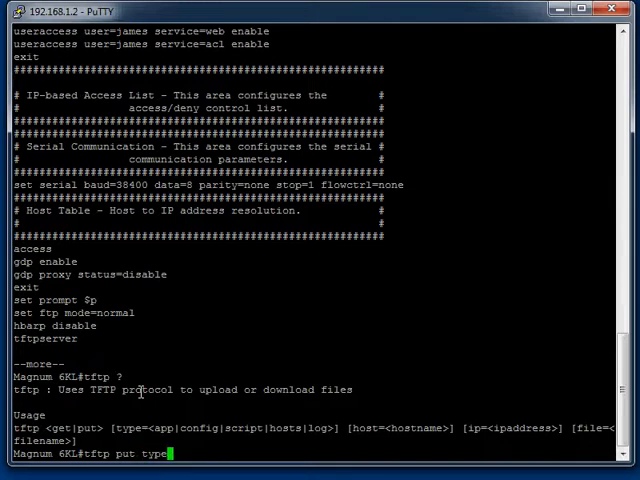
pyautogui.write('config')
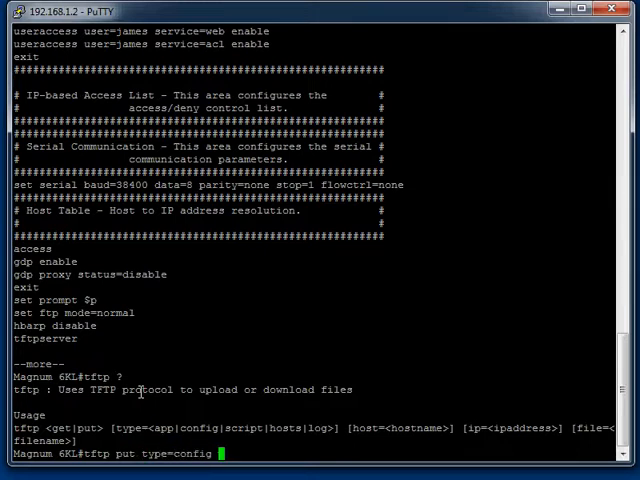
pyautogui.write('ip')
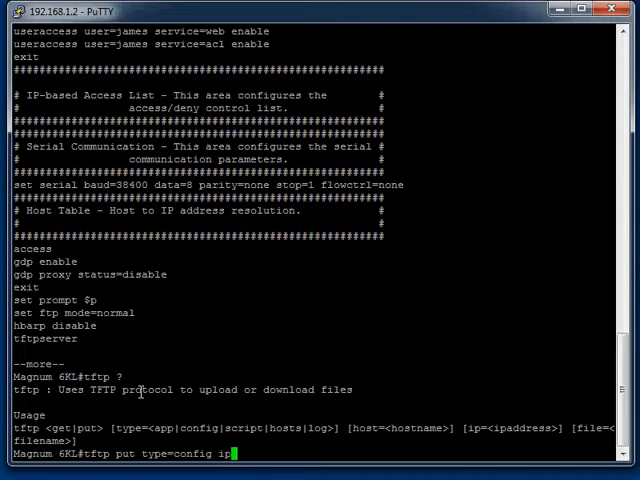
pyautogui.write('192.168.1.100')
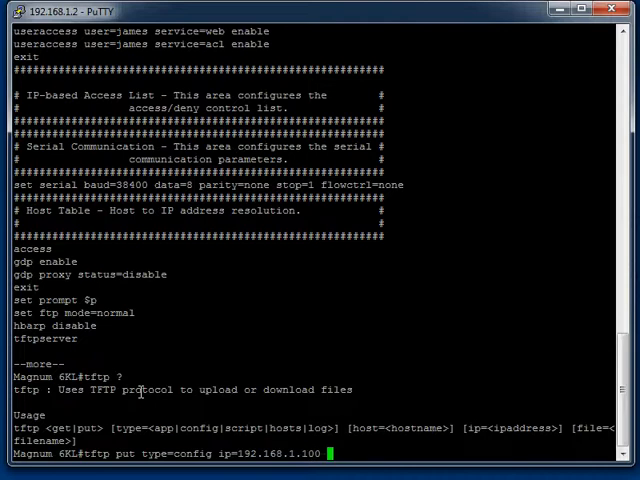
pyautogui.write('file=')
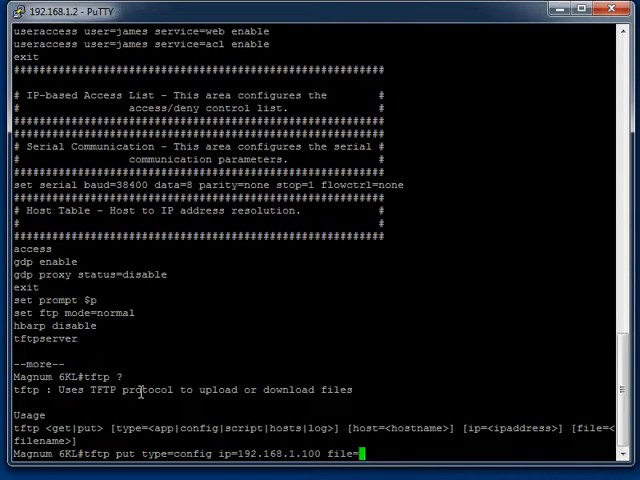
pyautogui.write('jam')
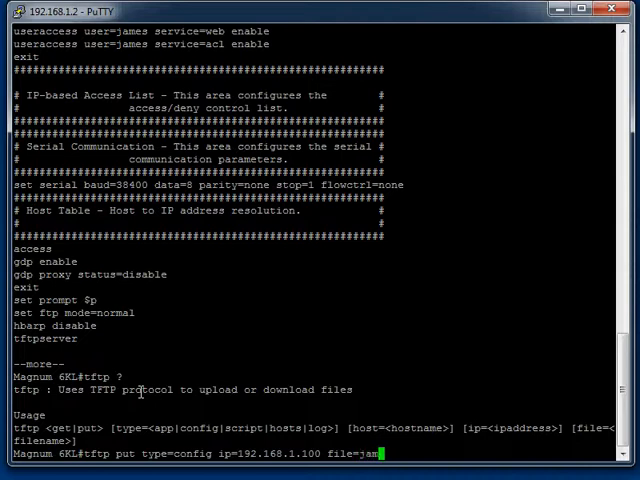
pyautogui.write('es123cc')
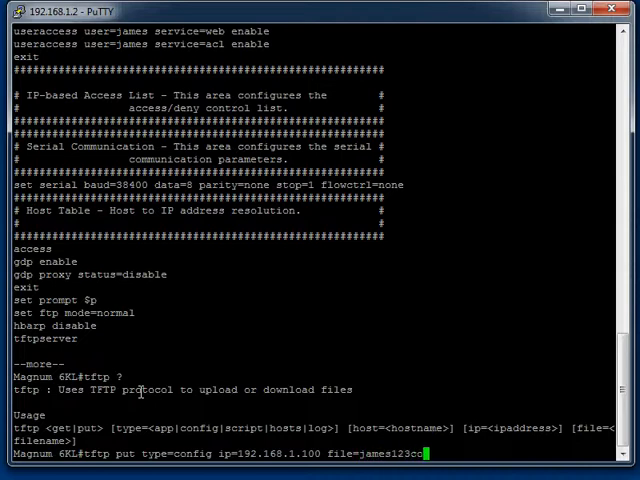
pyautogui.press('Return')
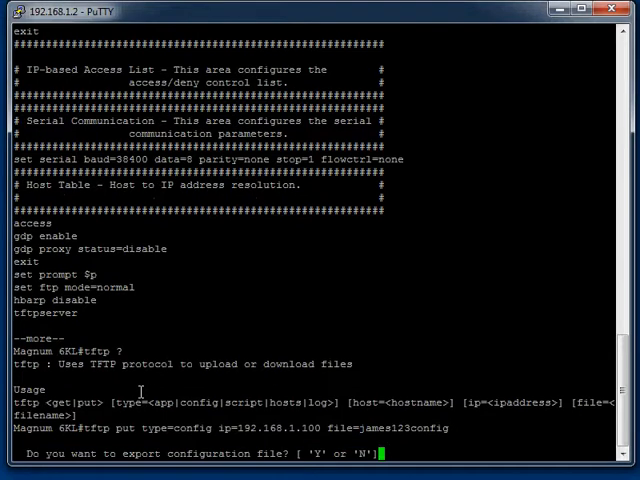
pyautogui.write('Y')
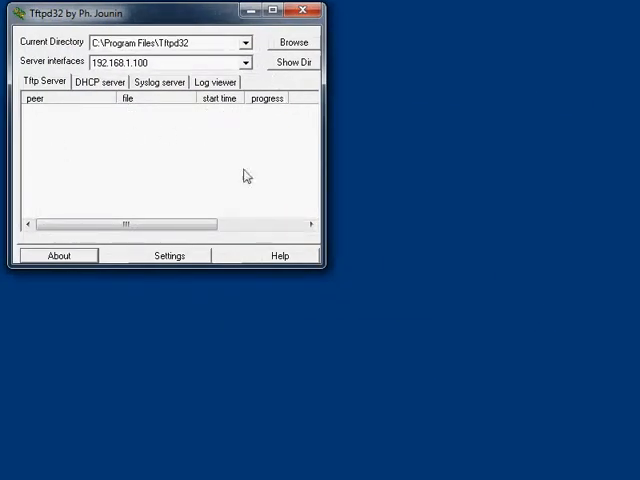
# - Open the Tftpd32 server directory in Windows Explorer through Show Dir
pyautogui.click(291, 62)
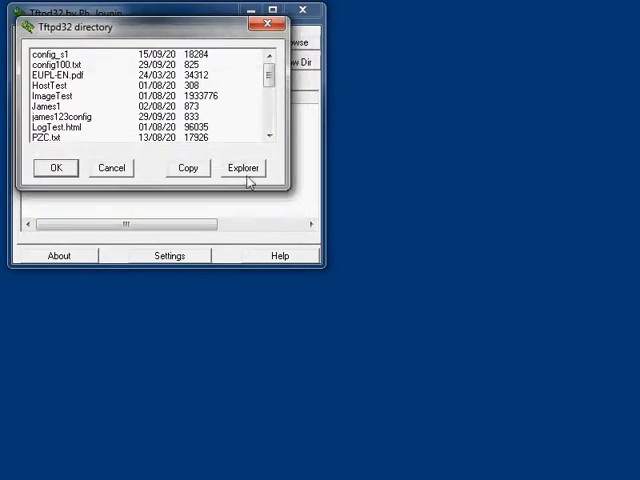
pyautogui.click(242, 167)
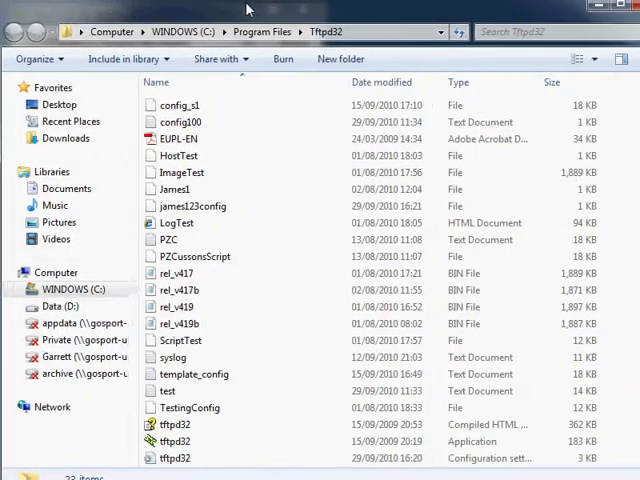
# - Open the james123config file from the TFTP folder with Notepad
pyautogui.click(190, 294)
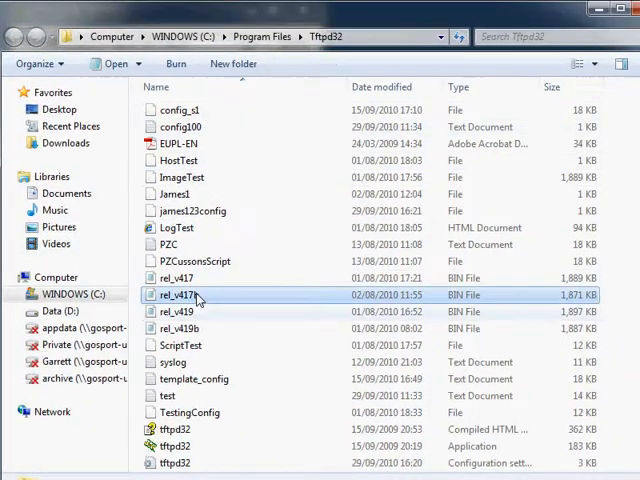
pyautogui.click(193, 211)
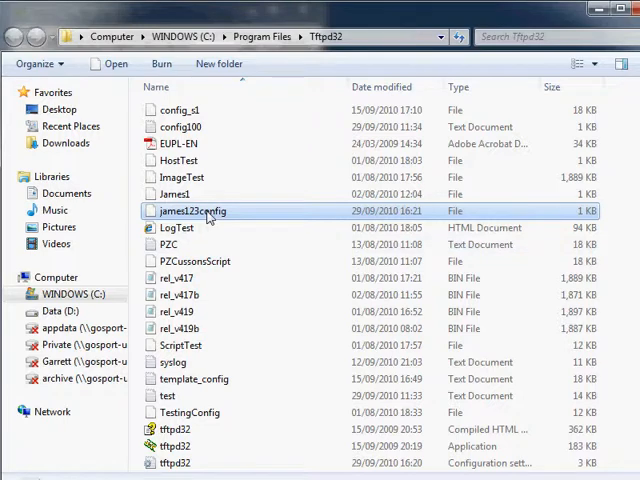
pyautogui.moveTo(248, 228)
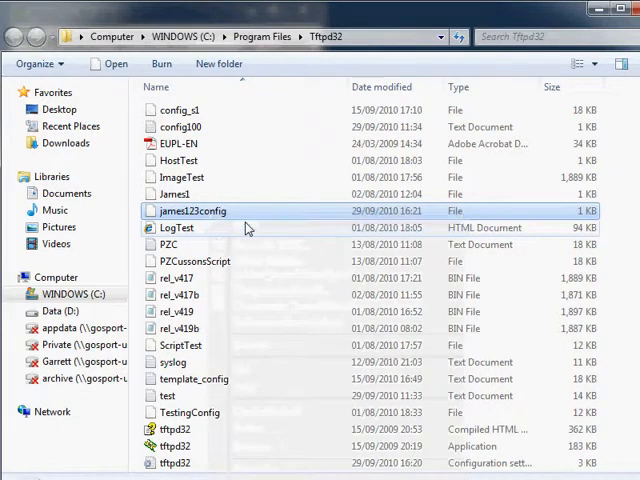
pyautogui.doubleClick(194, 211)
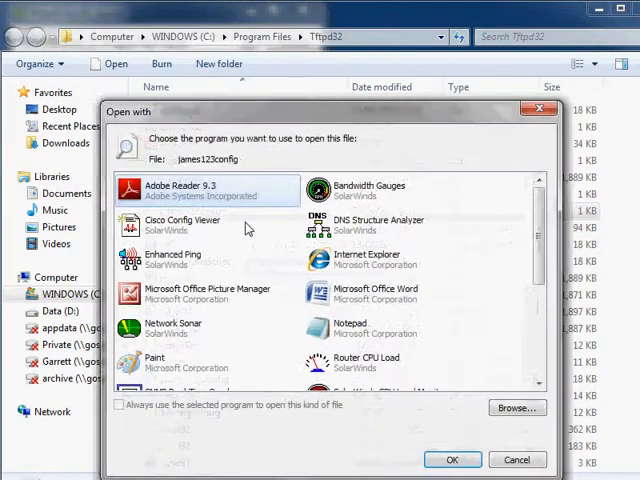
pyautogui.click(395, 328)
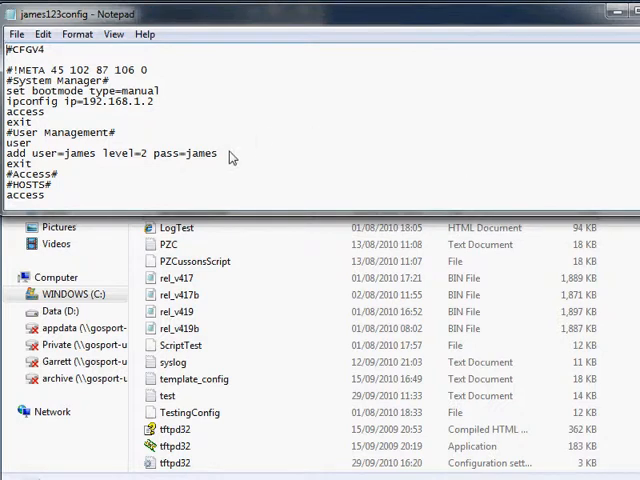
pyautogui.tripleClick(110, 153)
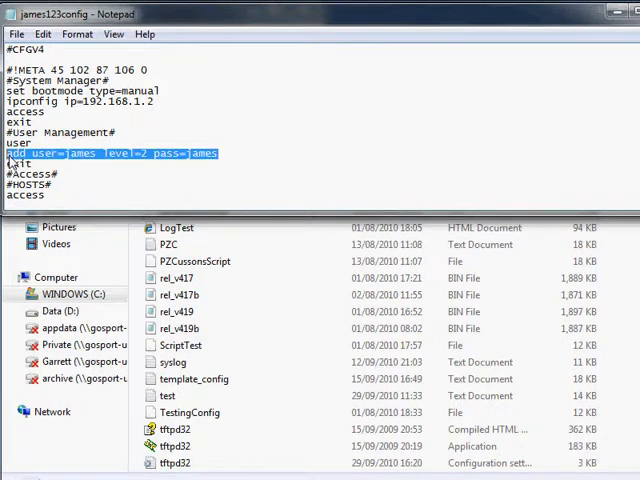
pyautogui.click(75, 158)
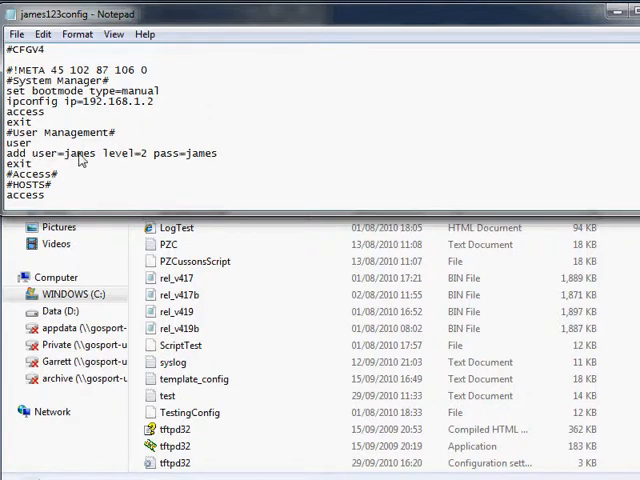
pyautogui.doubleClick(200, 154)
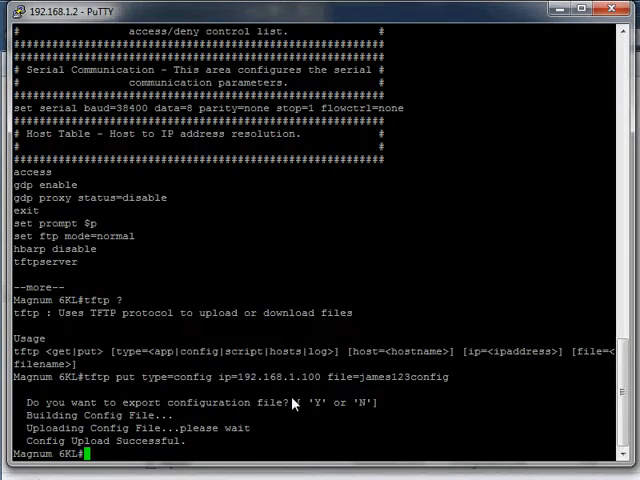
# - Rerun tftp put with type=script and file name james123script
pyautogui.write('tftp put type=config ip=192.168.1.100 file=james123config')
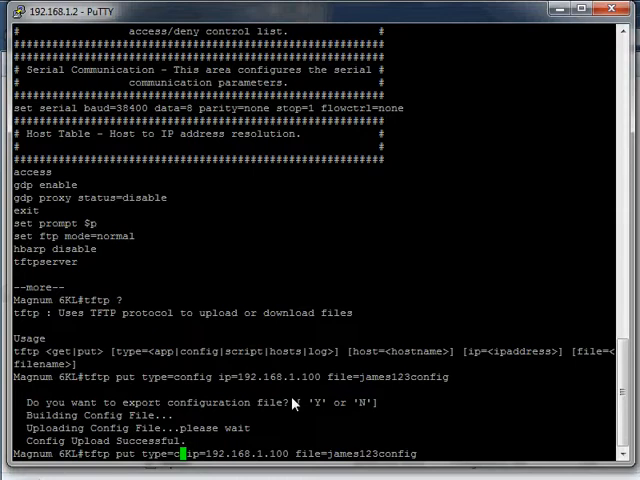
pyautogui.write('script')
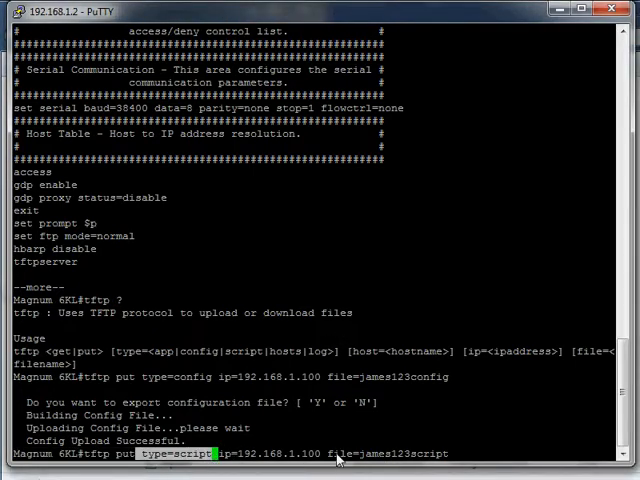
pyautogui.doubleClick(385, 453)
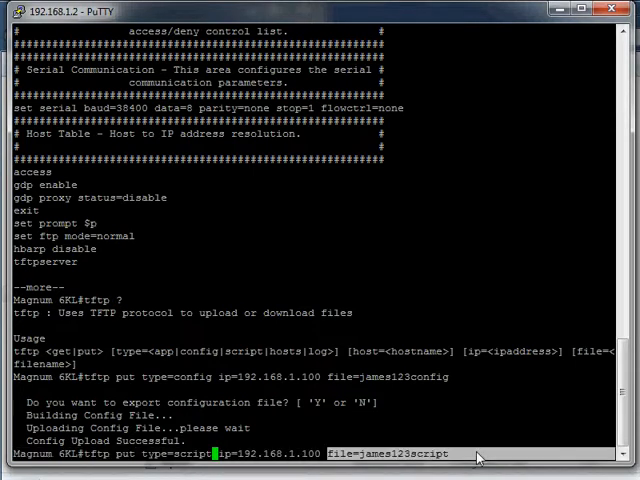
pyautogui.press('Return')
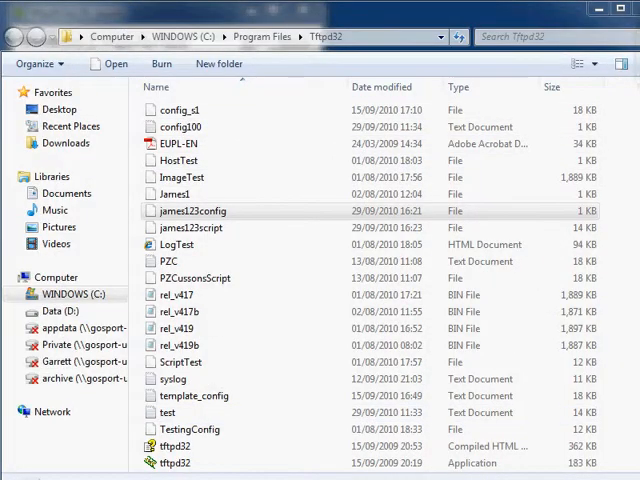
# - Return to the Tftpd32 folder listing and open james123script in Notepad
pyautogui.doubleClick(175, 463)
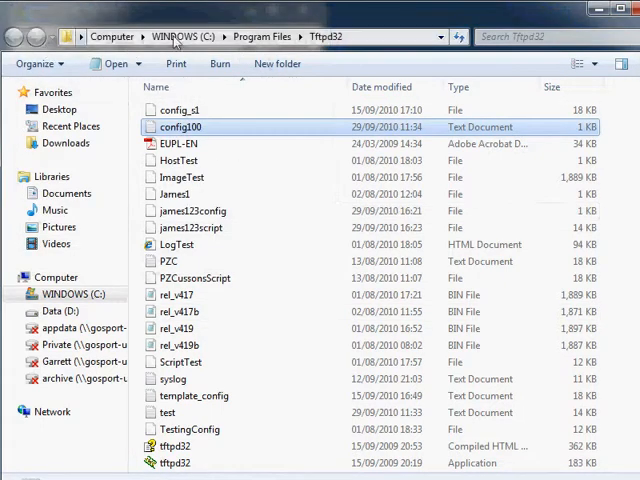
pyautogui.doubleClick(175, 463)
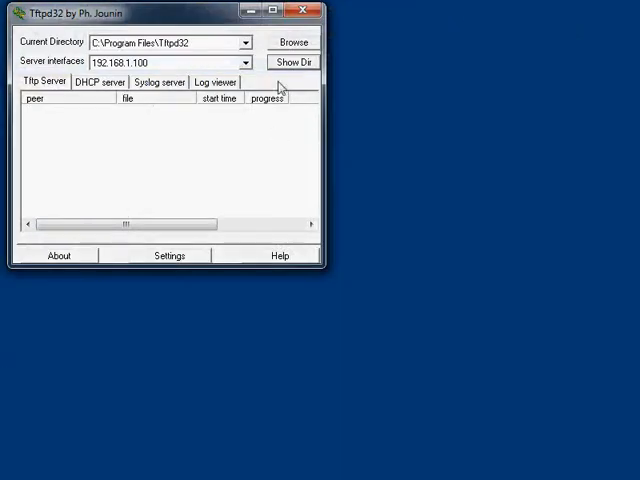
pyautogui.moveTo(254, 208)
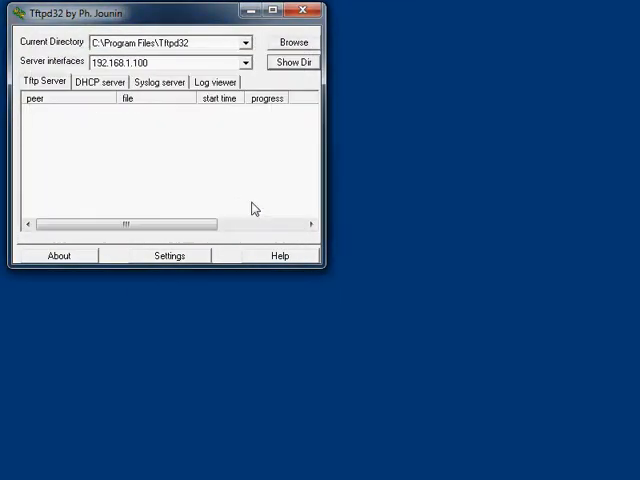
pyautogui.click(293, 61)
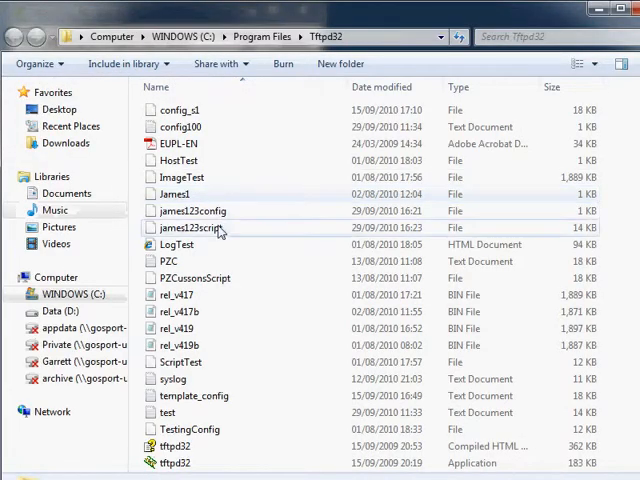
pyautogui.click(195, 228)
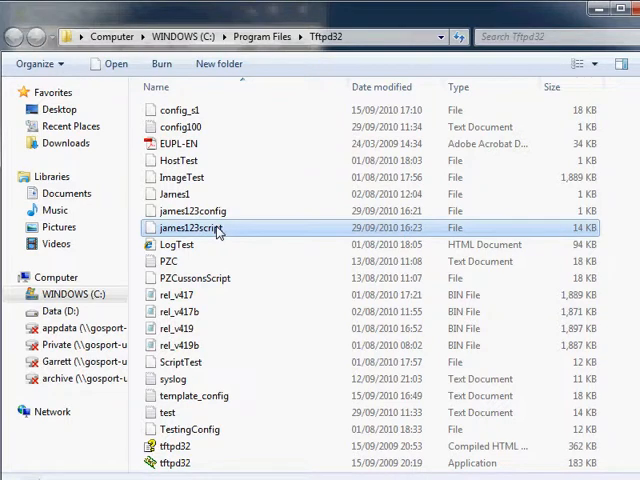
pyautogui.doubleClick(193, 227)
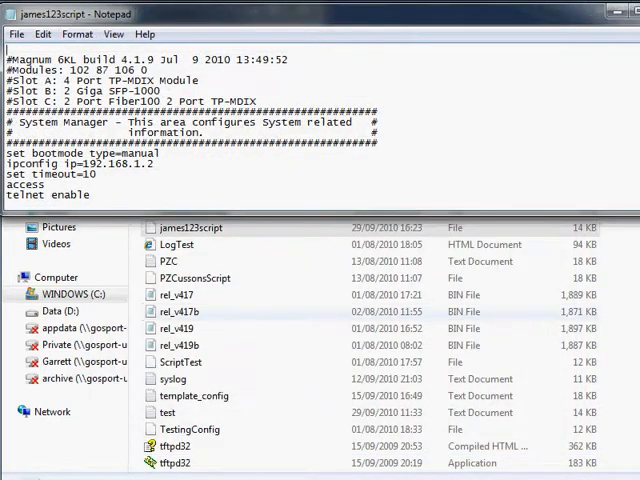
pyautogui.scroll(-3)
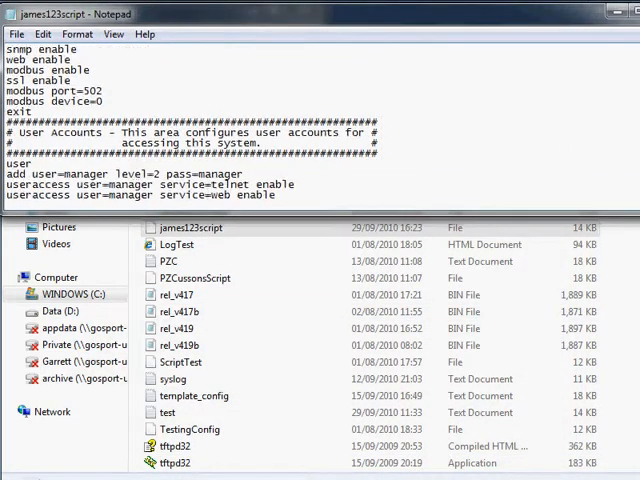
pyautogui.scroll(-3)
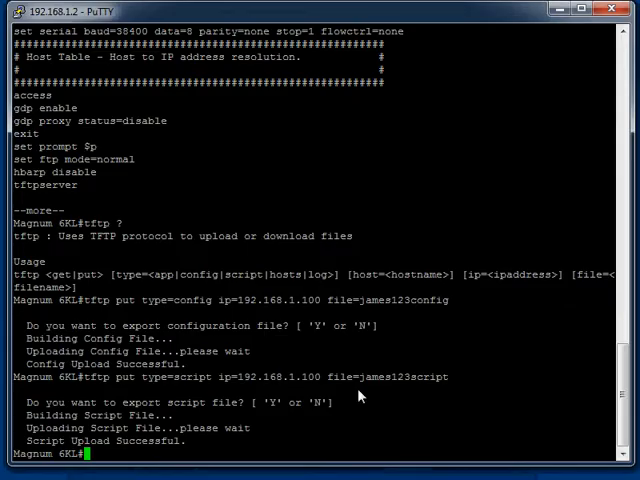
pyautogui.moveTo(365, 387)
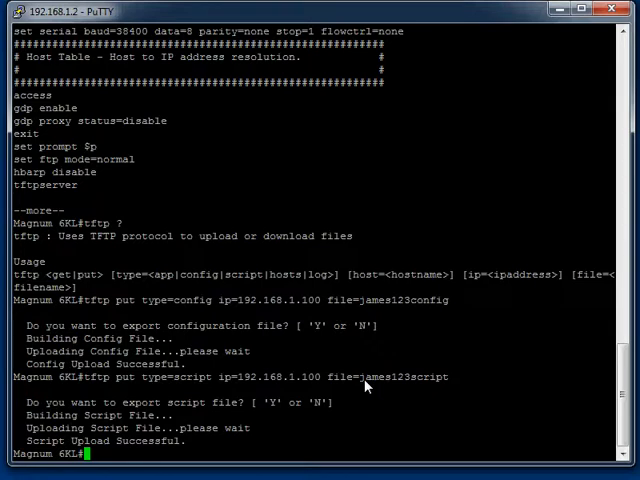
# - Check the current secrets setting and list the 'set secrets' options
pyautogui.write('show secret')
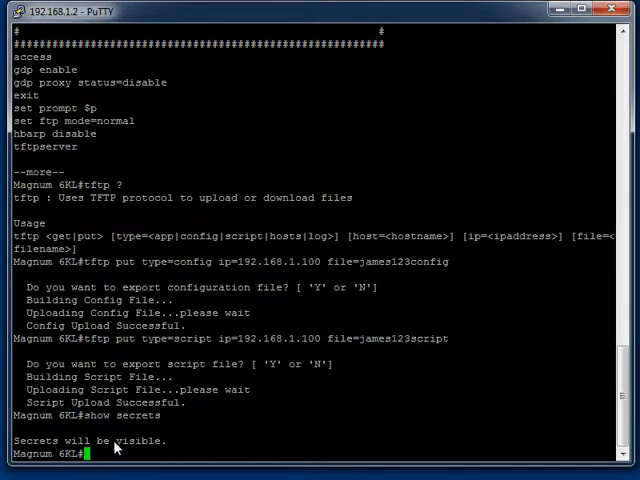
pyautogui.write('s')
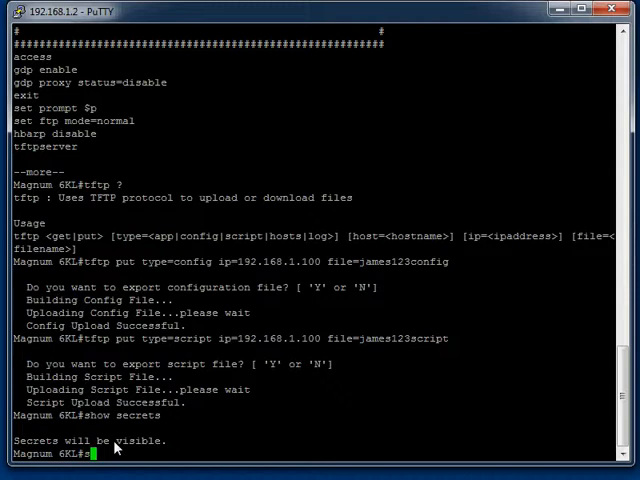
pyautogui.write('et')
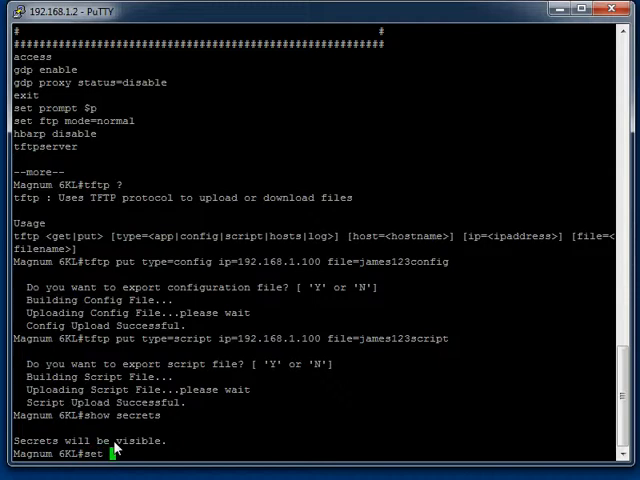
pyautogui.write('secrets')
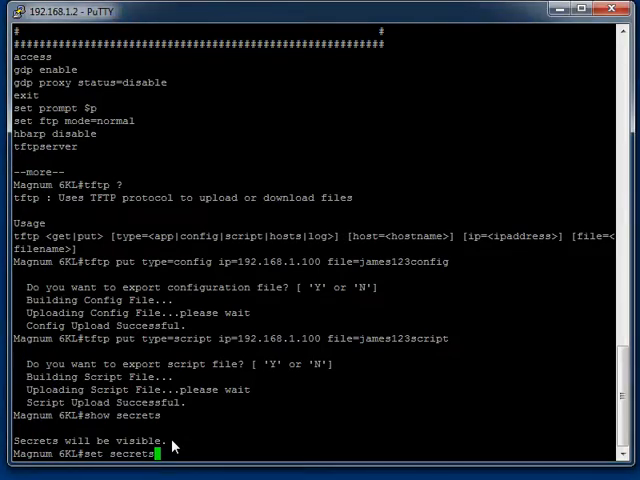
pyautogui.write('?')
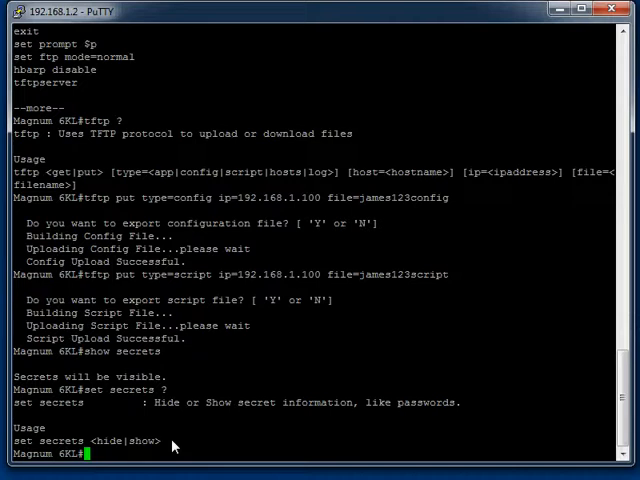
pyautogui.write('set secrets ?')
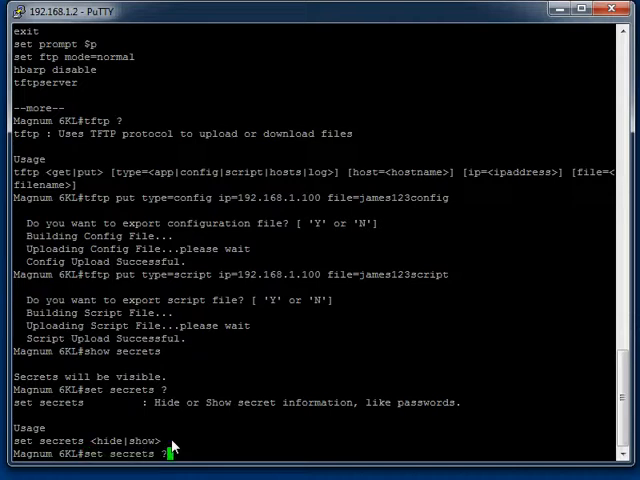
# - Hide secrets, verify with 'show secrets', toggle them shown, then hide them again
pyautogui.write('hide')
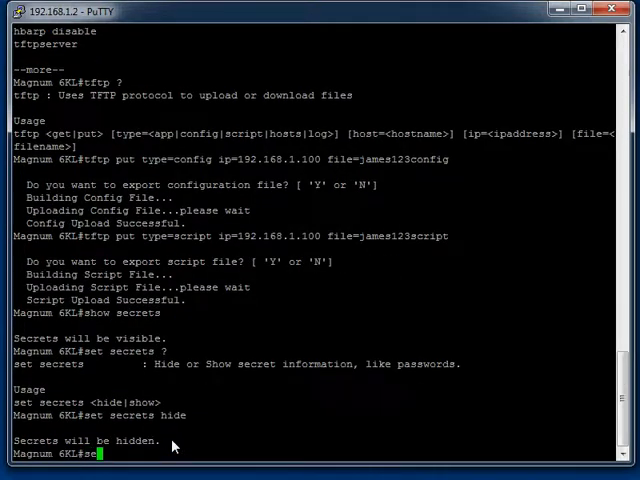
pyautogui.write('show secret')
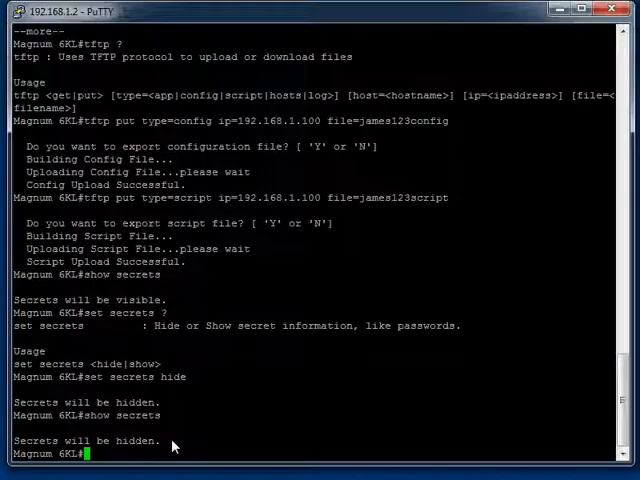
pyautogui.write('show secrets')
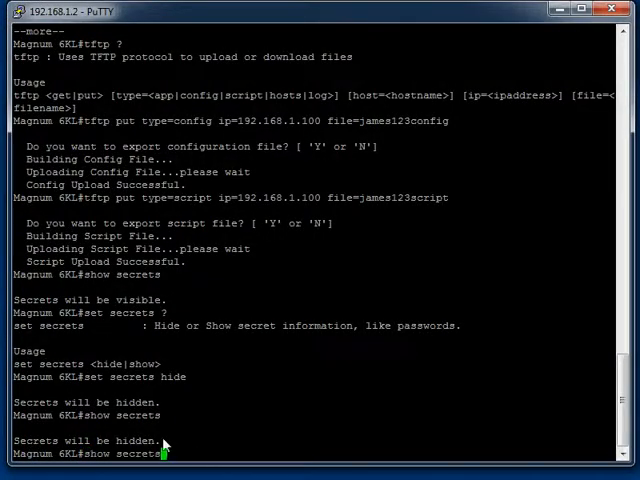
pyautogui.write('set secrets hide')
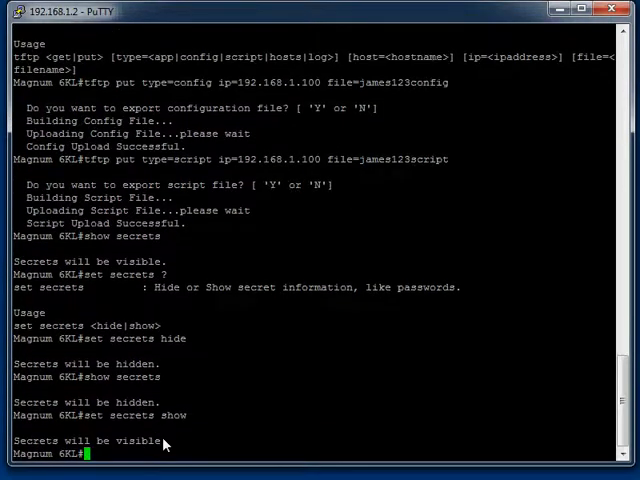
pyautogui.write('show she')
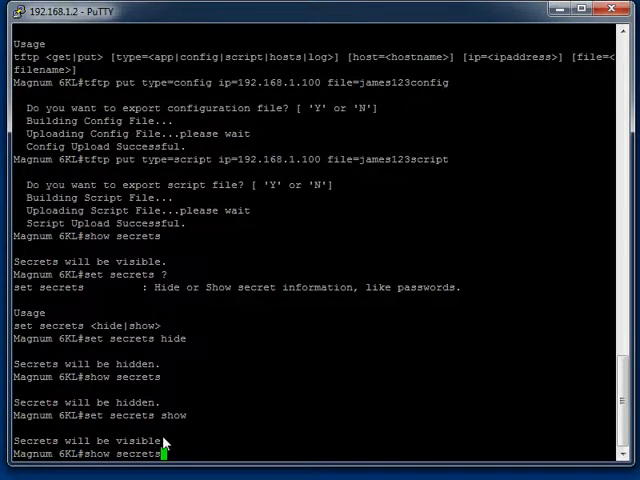
pyautogui.press('Return')
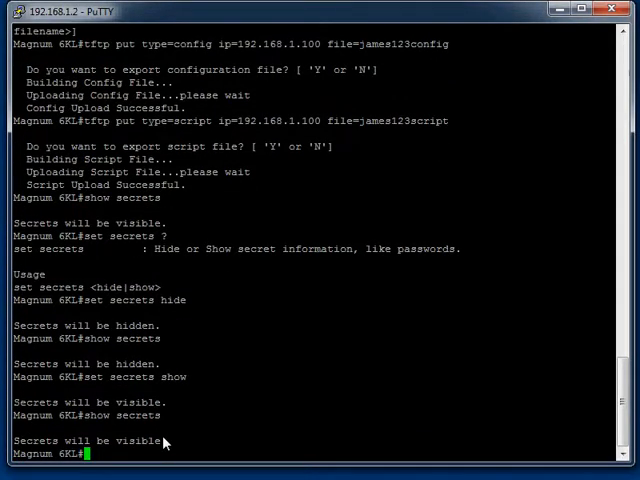
pyautogui.write('show secret')
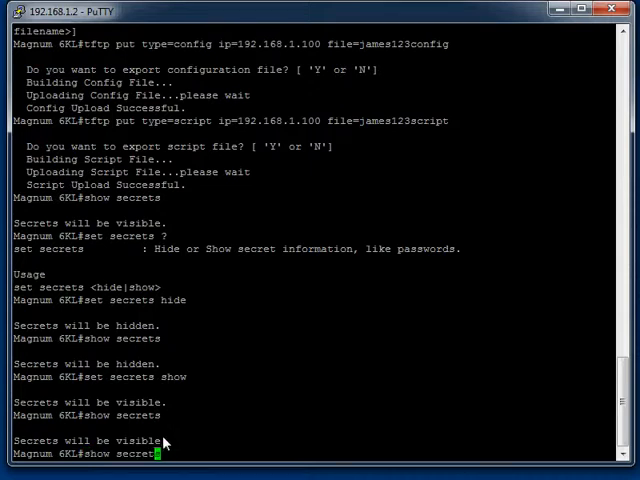
pyautogui.write('set secrets hide')
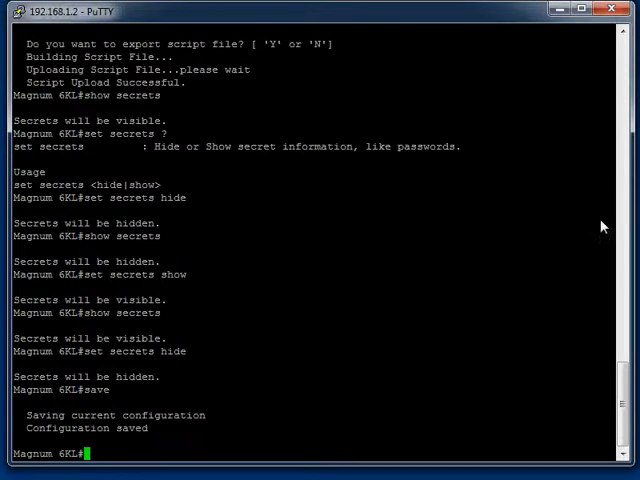
pyautogui.moveTo(166, 200)
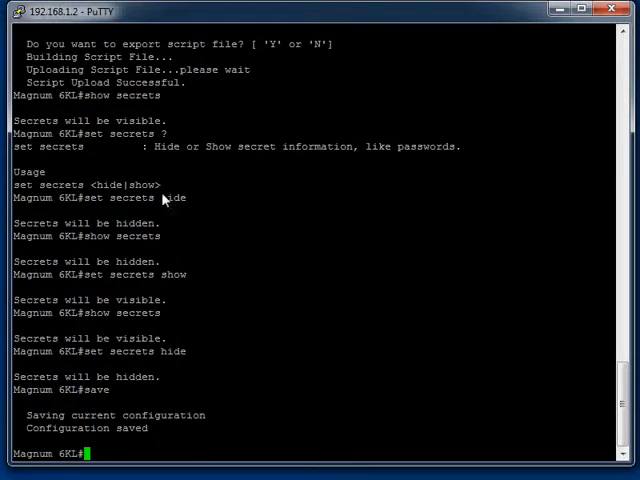
pyautogui.moveTo(165, 202)
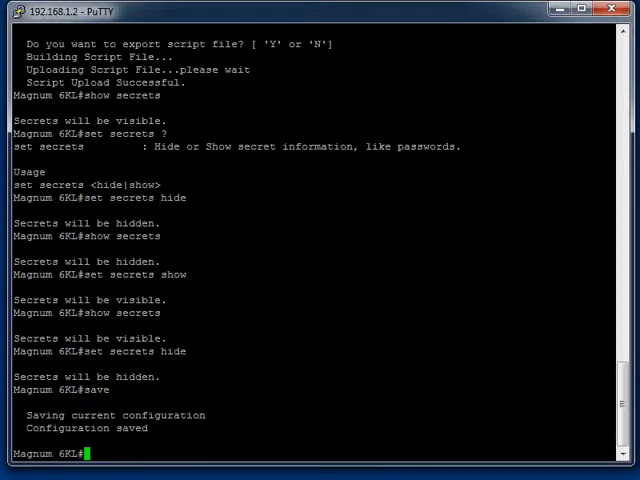
pyautogui.moveTo(300, 264)
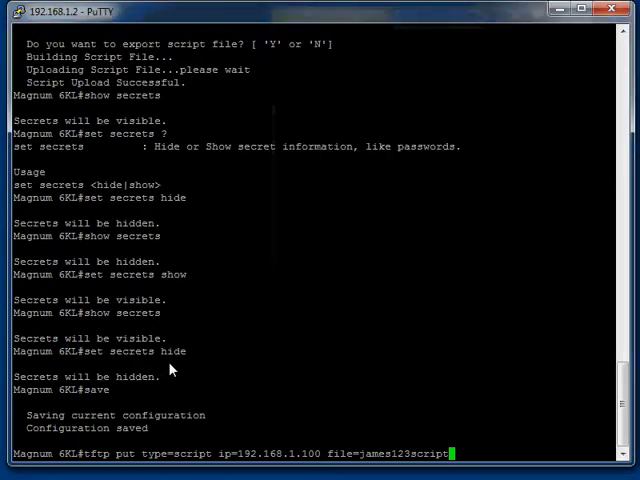
pyautogui.moveTo(157, 467)
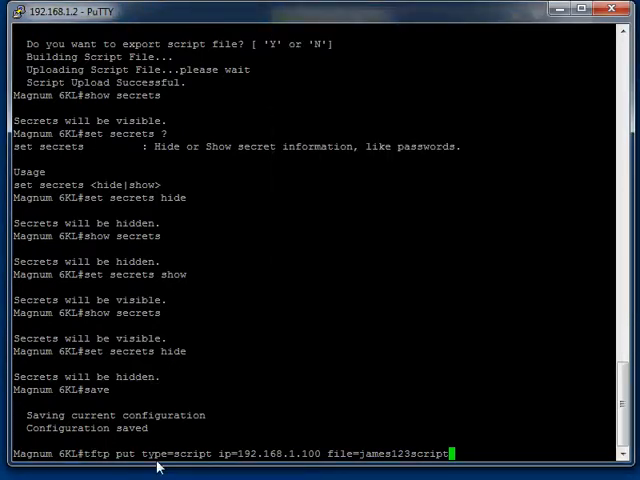
pyautogui.moveTo(277, 457)
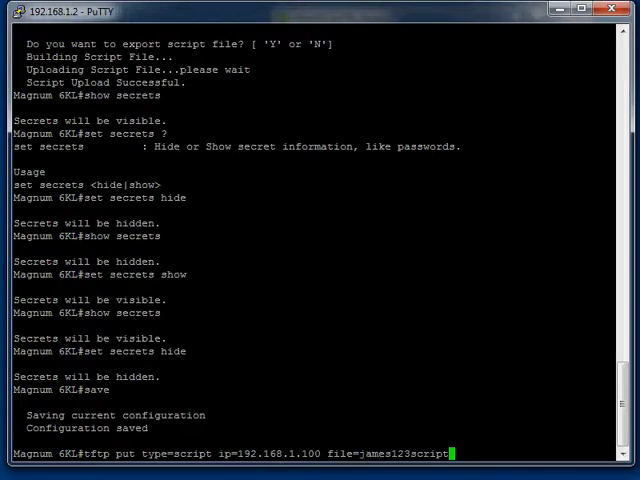
pyautogui.moveTo(461, 338)
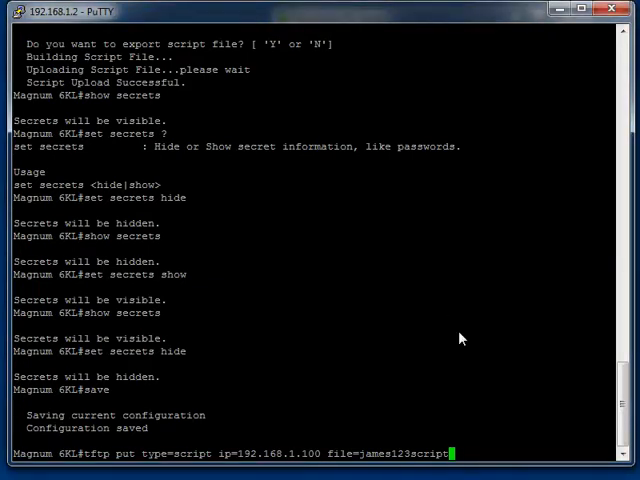
# - Send the script export to 192.168.1.100 as james123scripthidden
pyautogui.write('hidden')
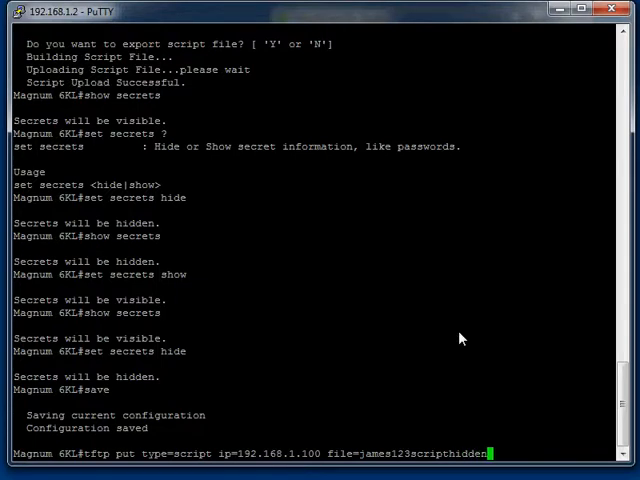
pyautogui.press('Return')
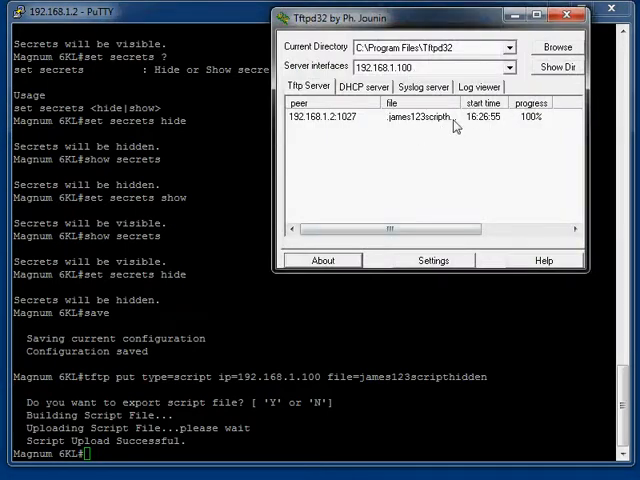
pyautogui.moveTo(590, 82)
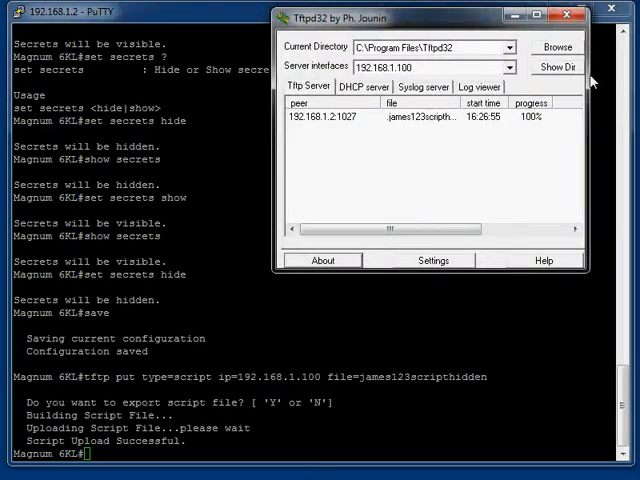
# - Open the Tftpd32 server directory in Windows Explorer via Show Dir
pyautogui.click(557, 46)
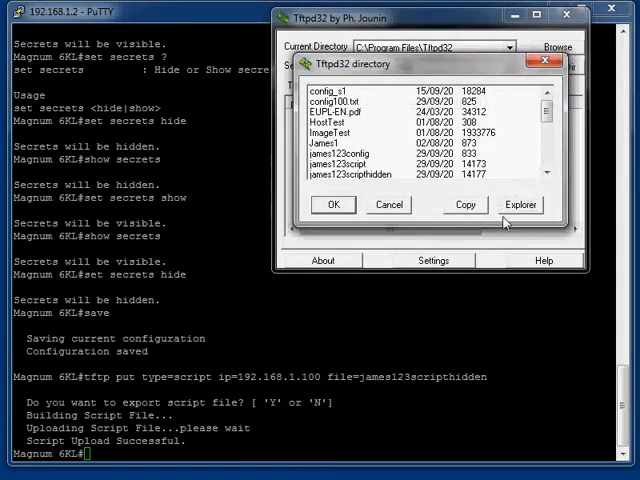
pyautogui.click(519, 205)
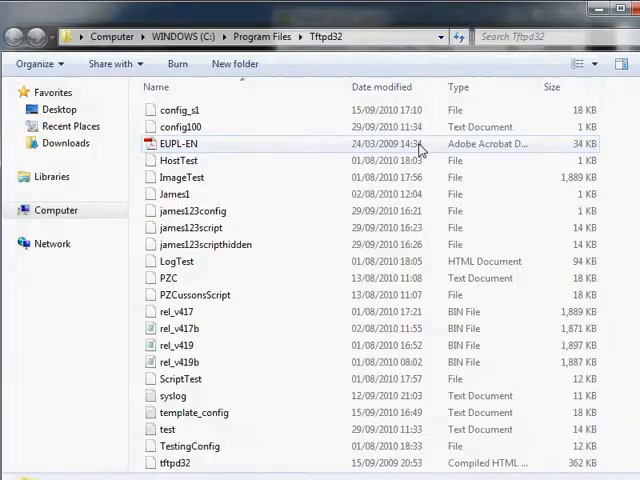
pyautogui.click(197, 228)
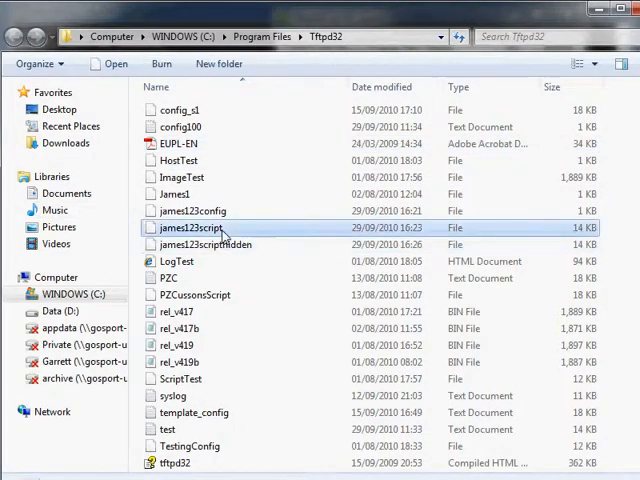
pyautogui.doubleClick(195, 228)
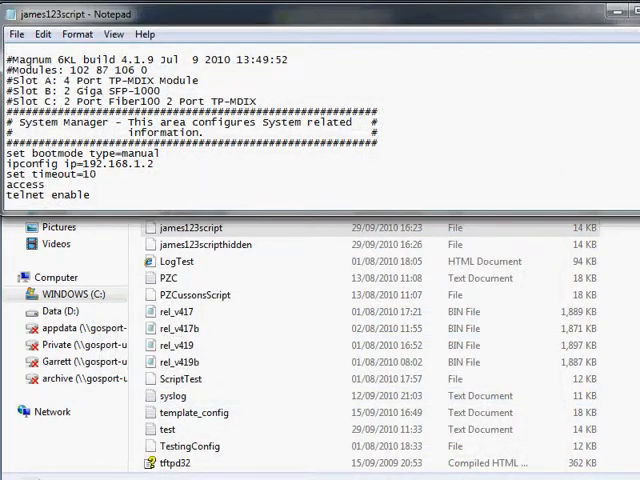
pyautogui.scroll(-3)
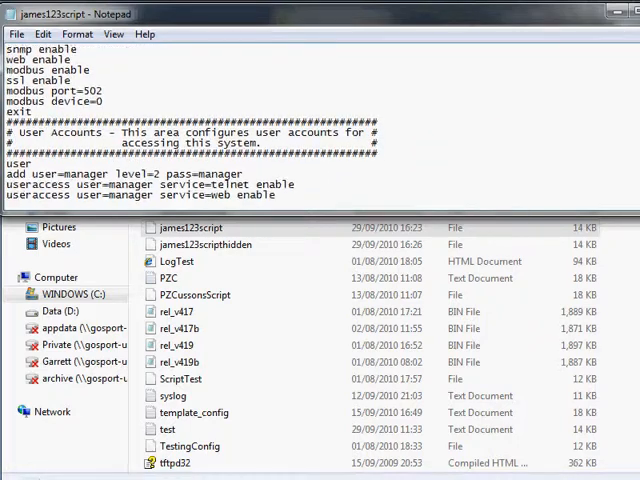
pyautogui.scroll(-3)
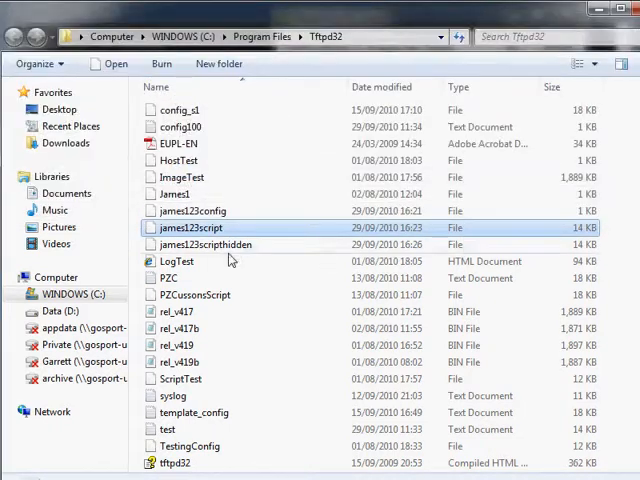
# - Open james123scripthidden in Notepad and scroll to the User Accounts section
pyautogui.doubleClick(204, 244)
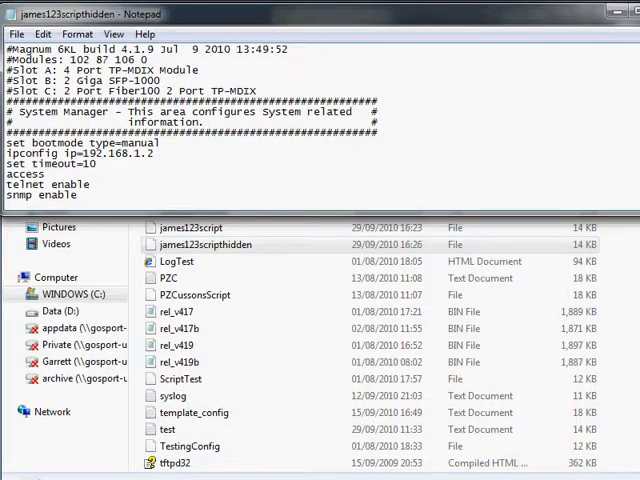
pyautogui.scroll(-3)
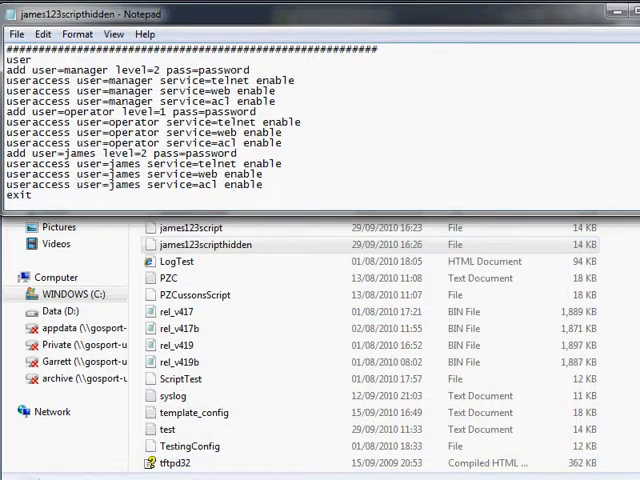